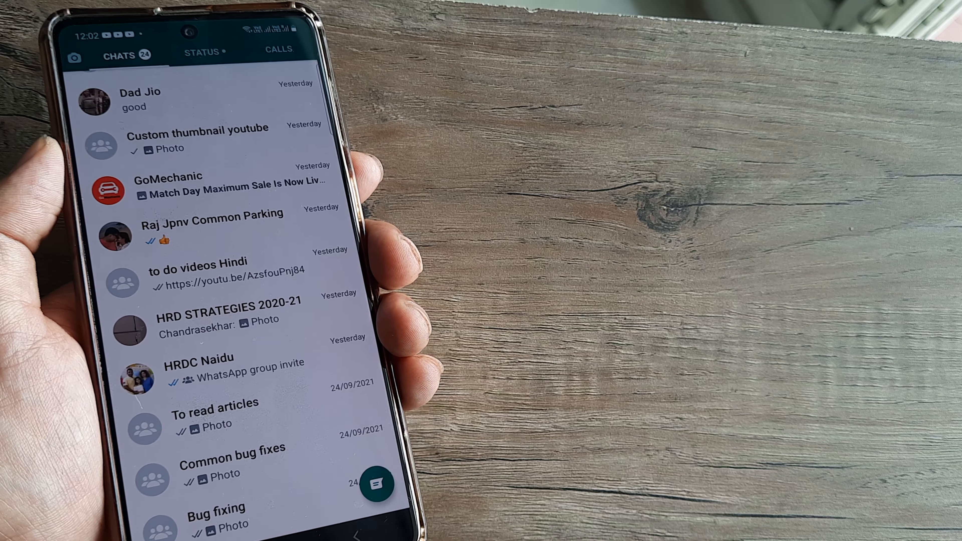
- Open a contact's conversation to see their last seen time under the name
click(197, 368)
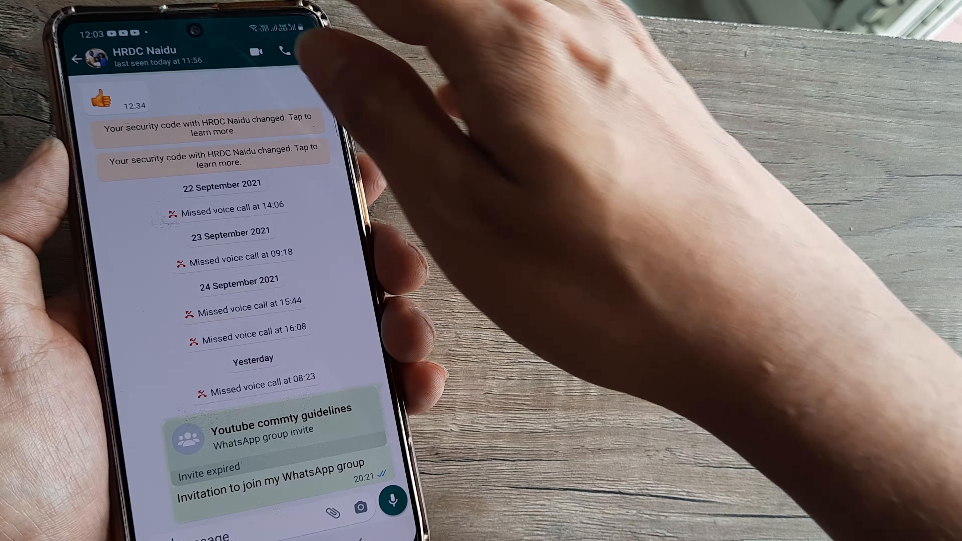
- Go back to the Chats list and open WhatsApp's Settings from the menu
click(75, 59)
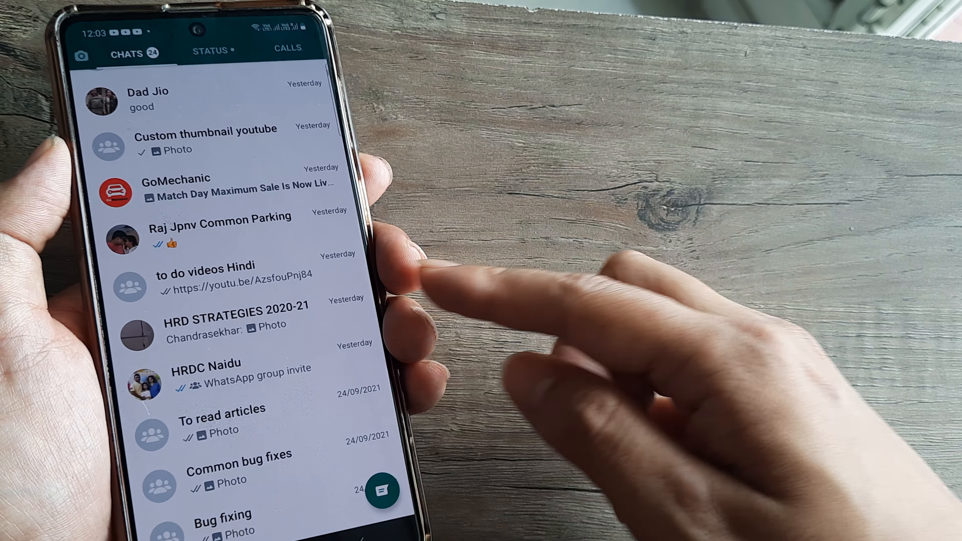
scroll(down, 3)
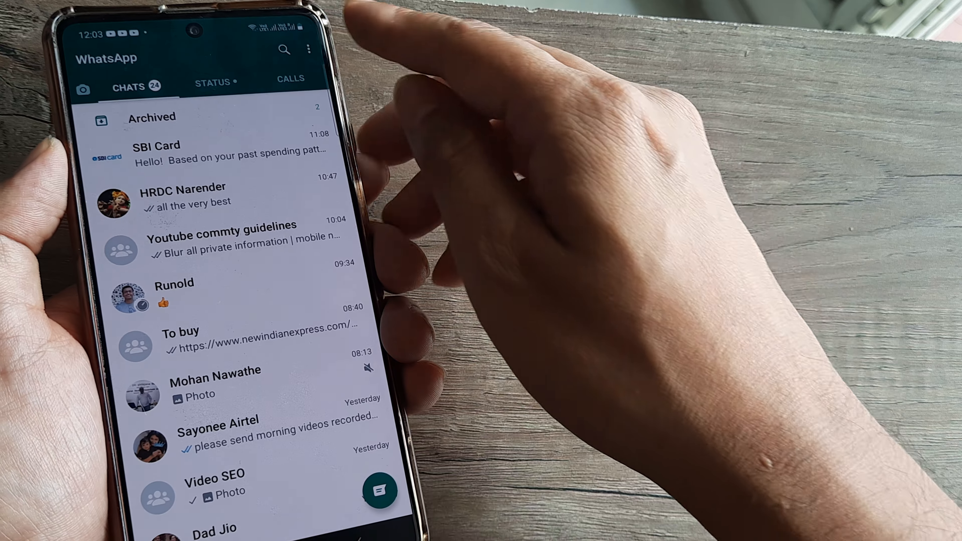
click(309, 49)
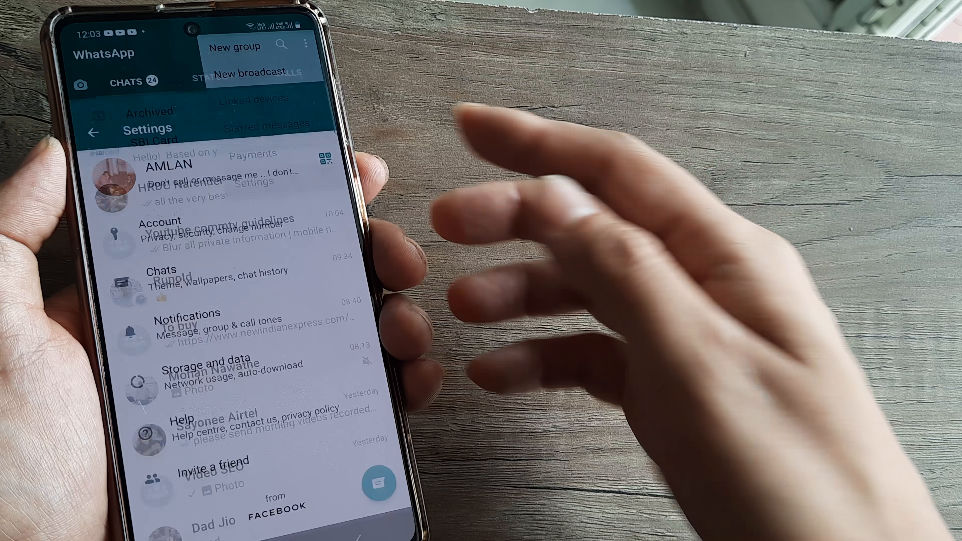
- Open Account > Privacy and bring up the Last seen choices (Everyone, My contacts, Nobody)
click(161, 221)
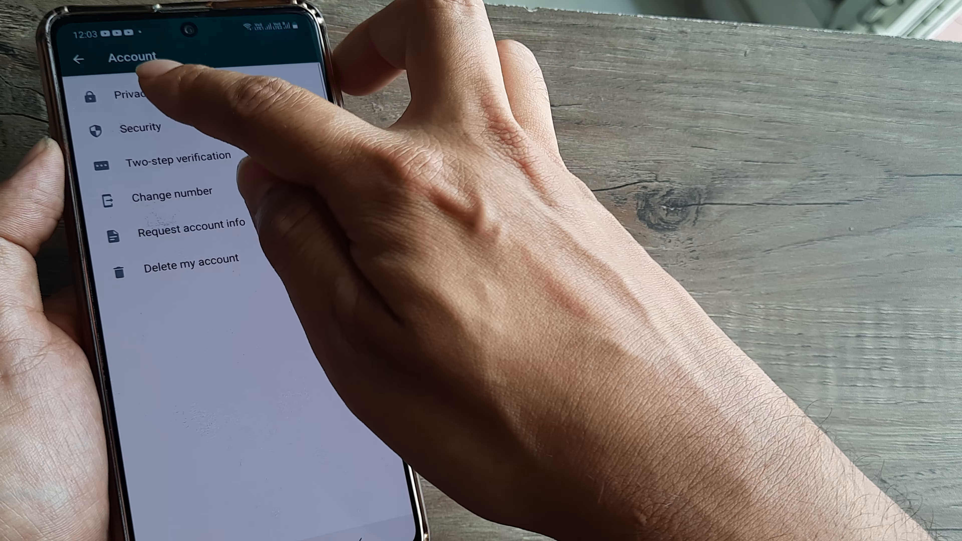
click(129, 96)
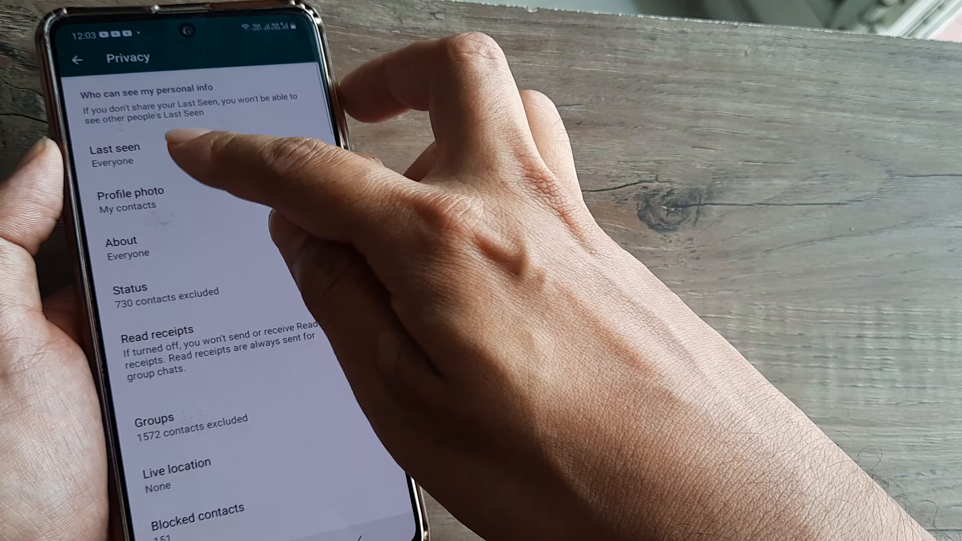
click(114, 153)
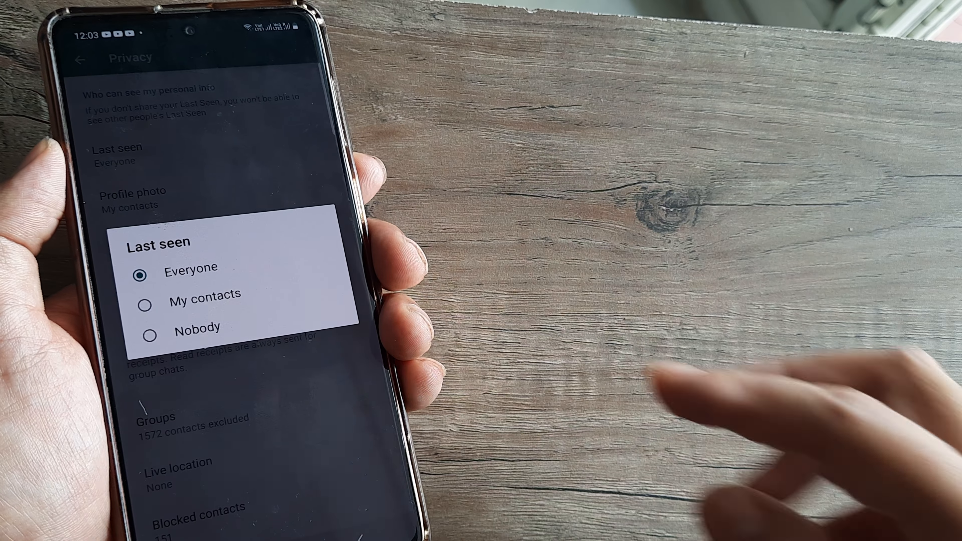